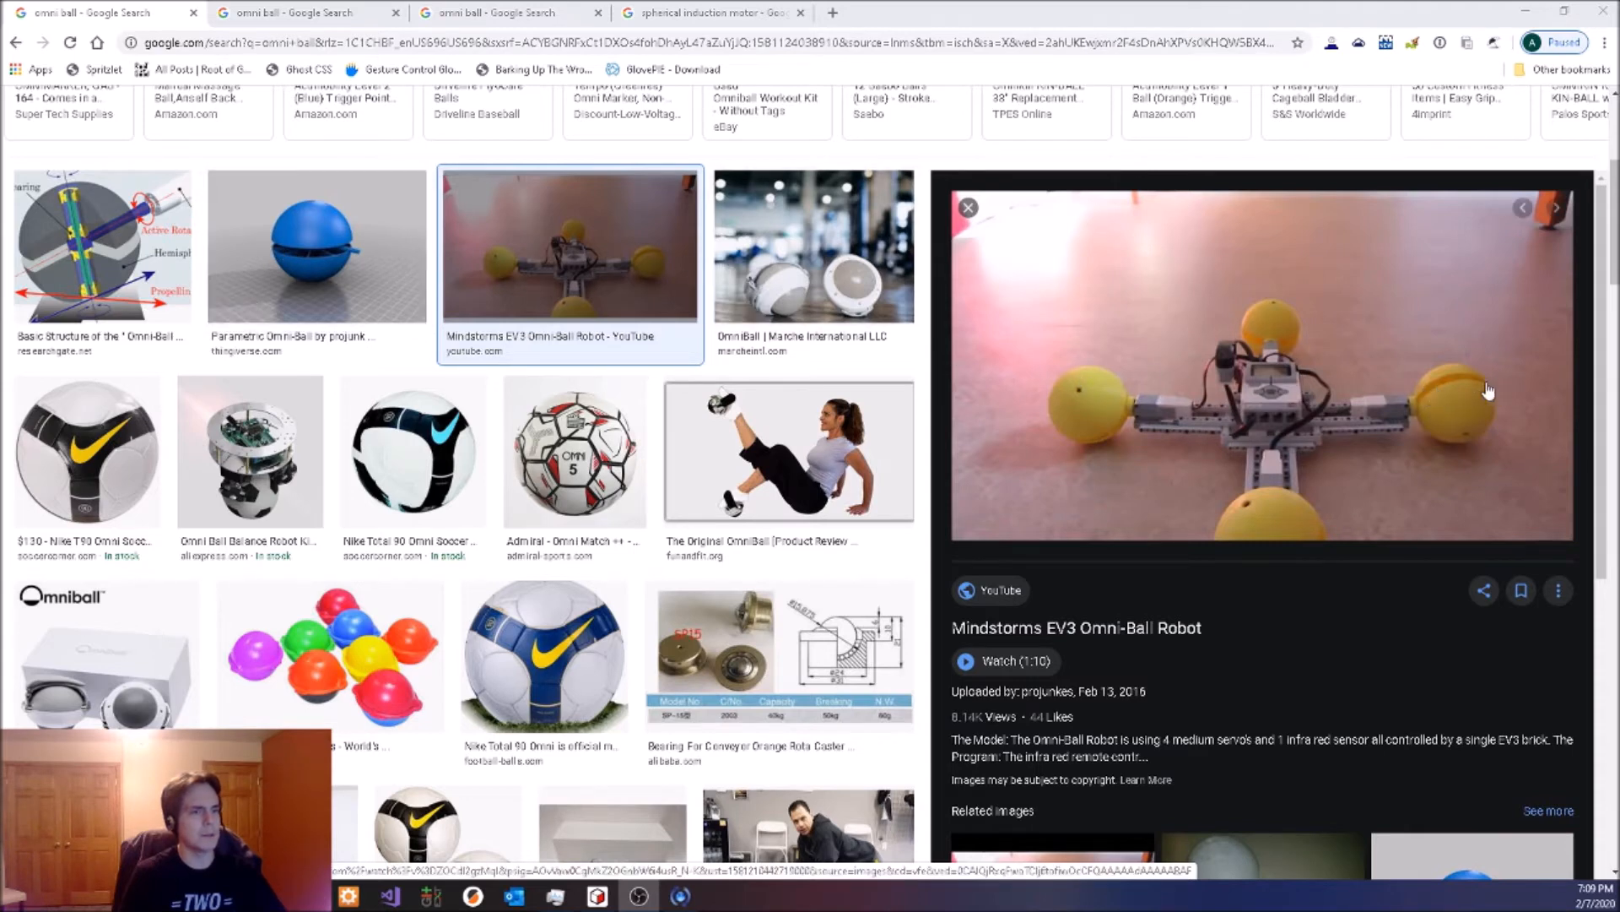
mouse_move(1460, 391)
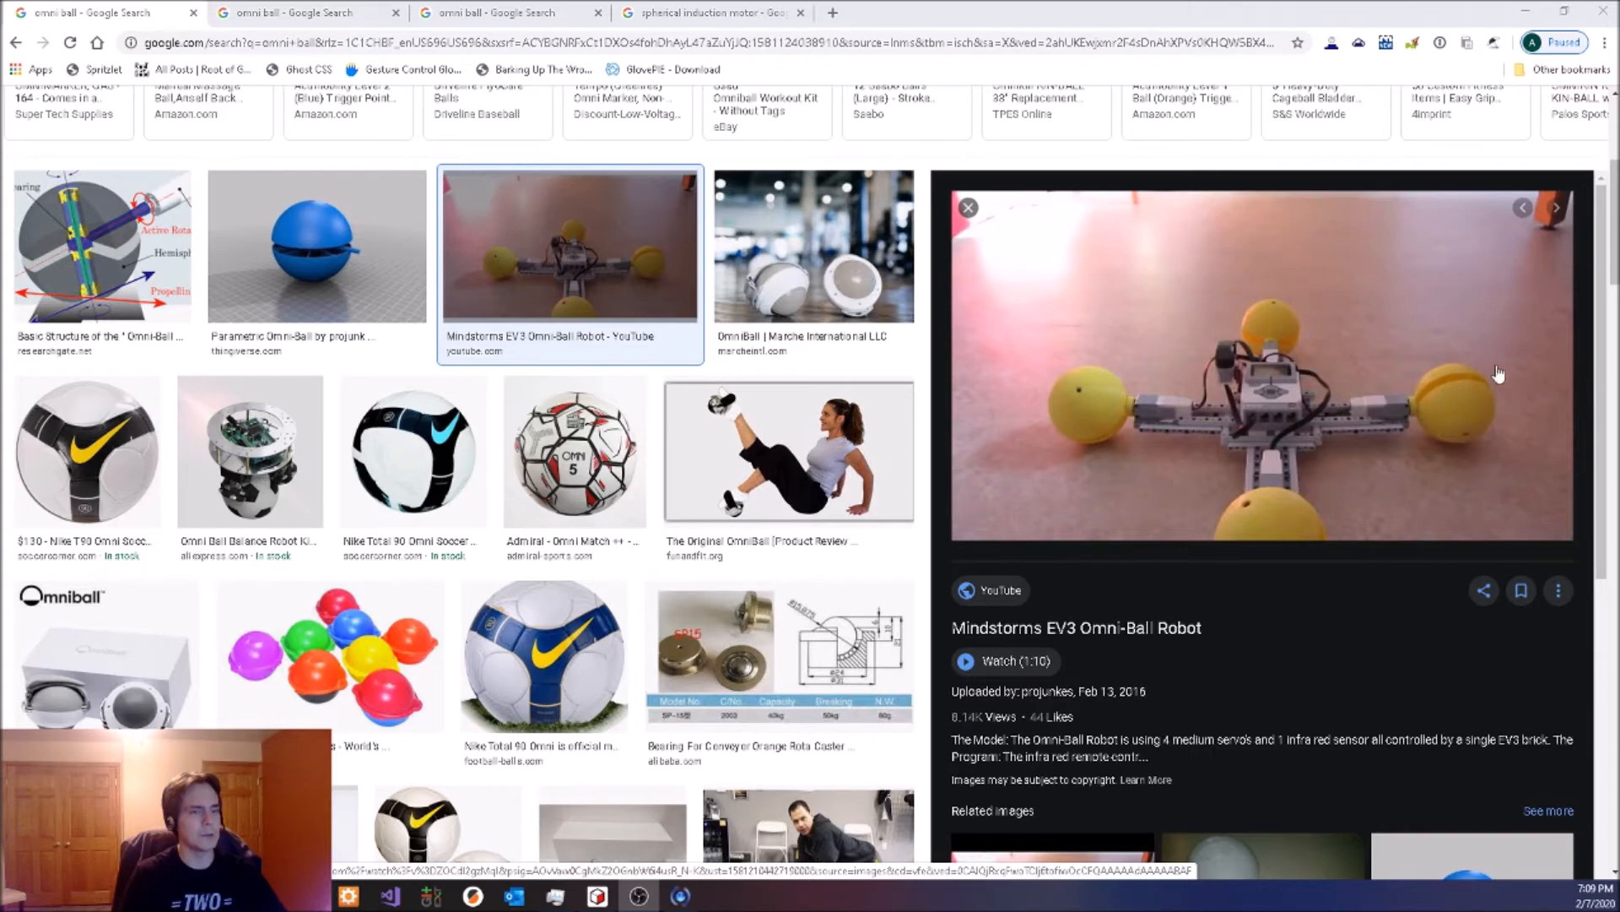
mouse_move(1462, 435)
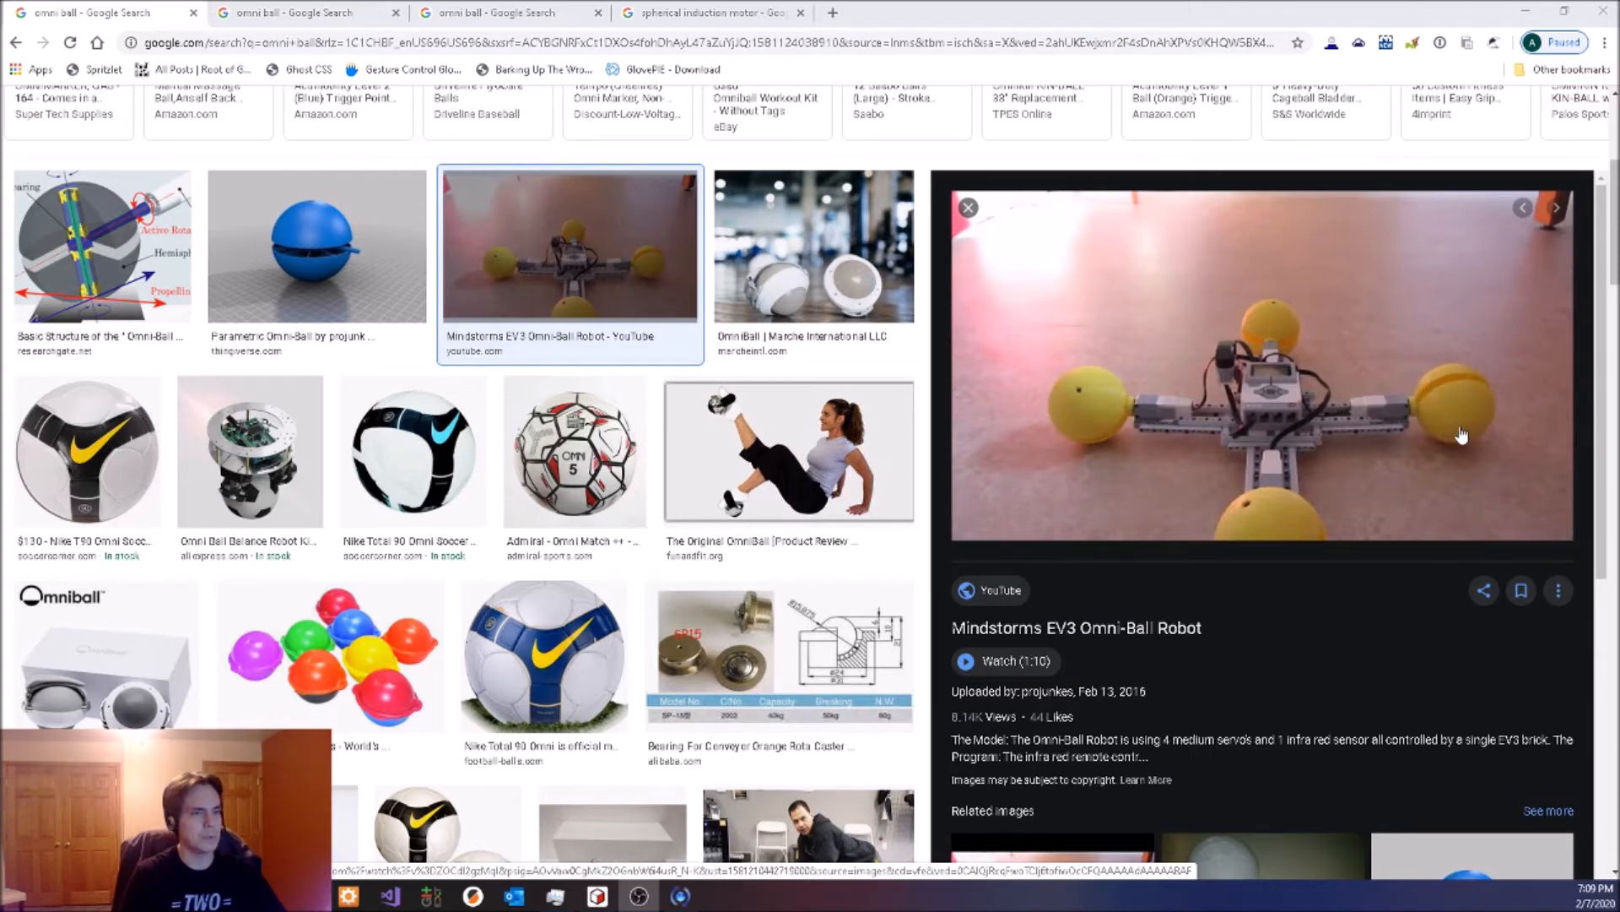
mouse_move(741, 214)
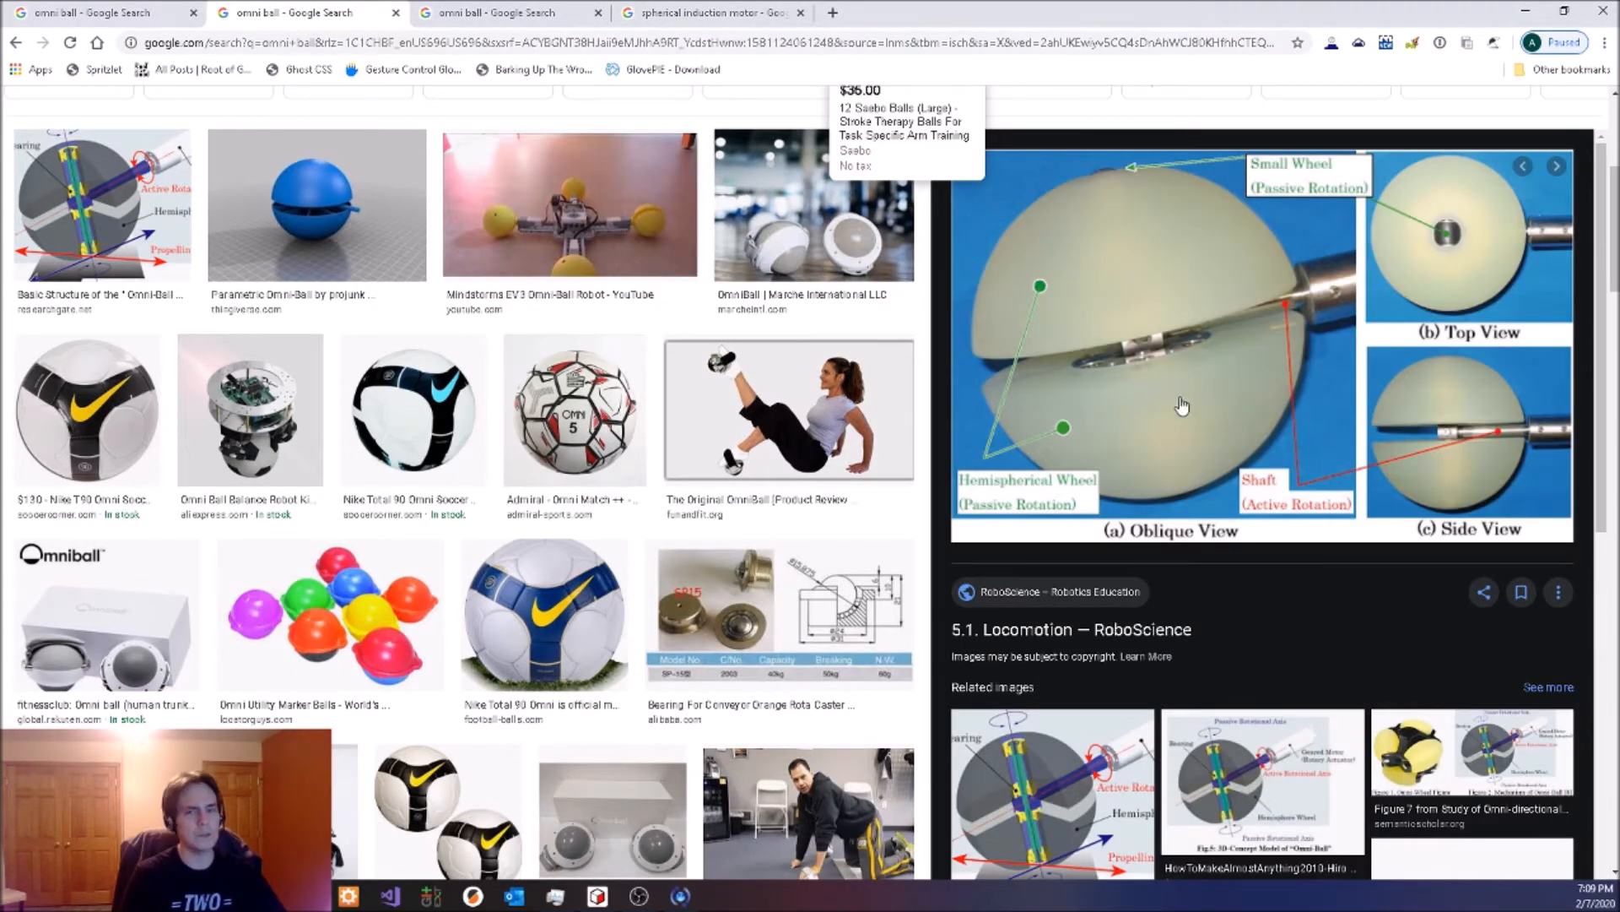
mouse_move(979, 372)
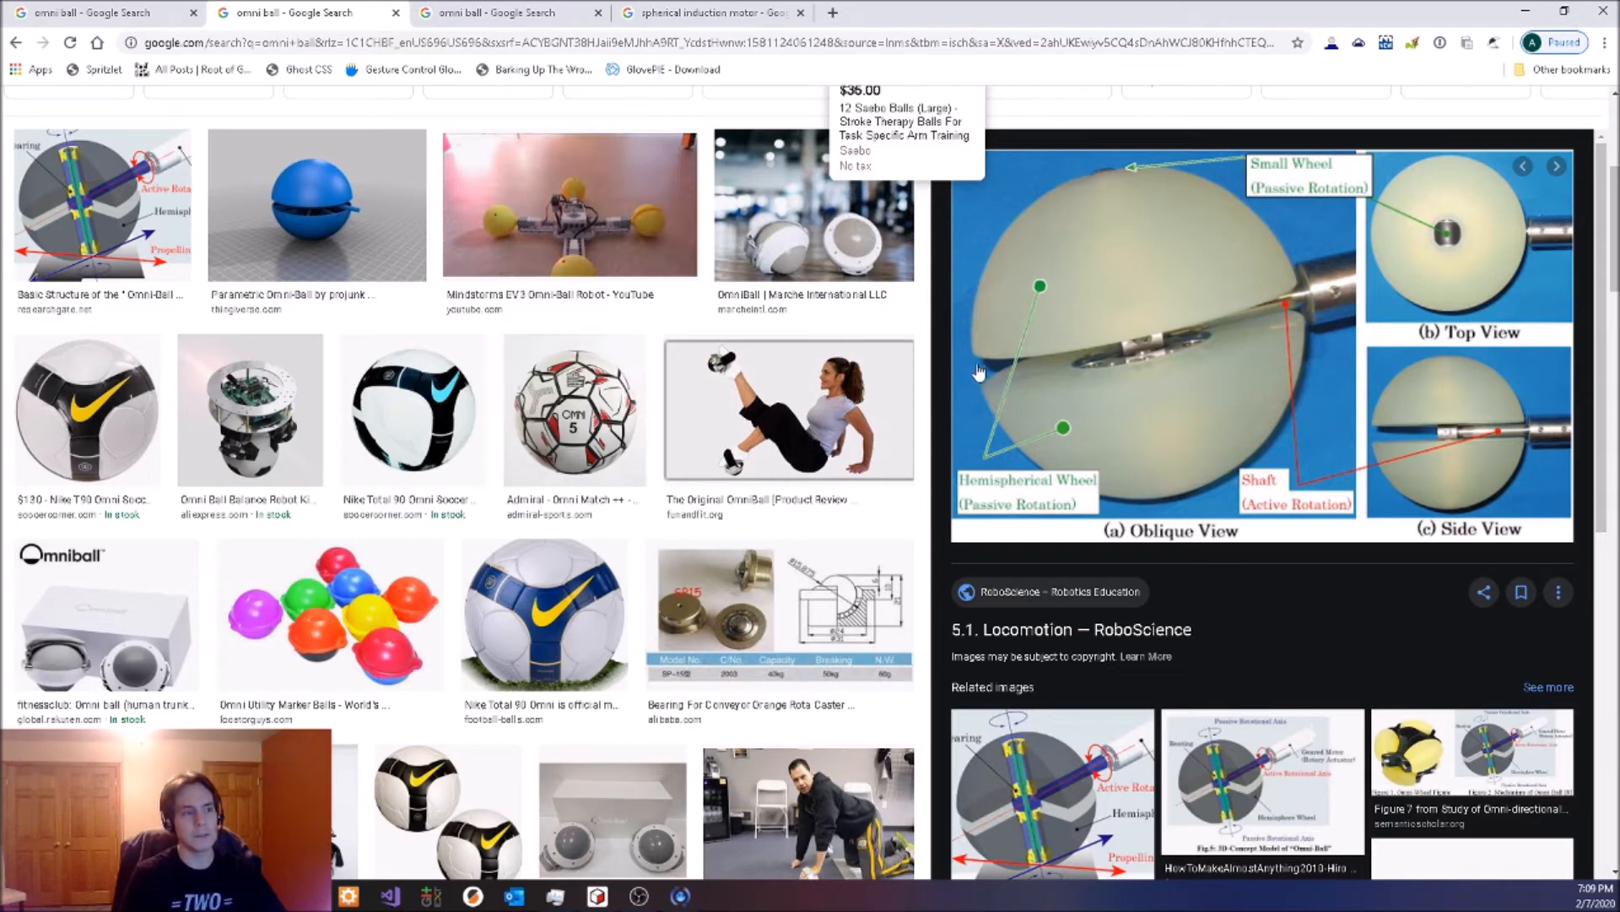
mouse_move(984, 397)
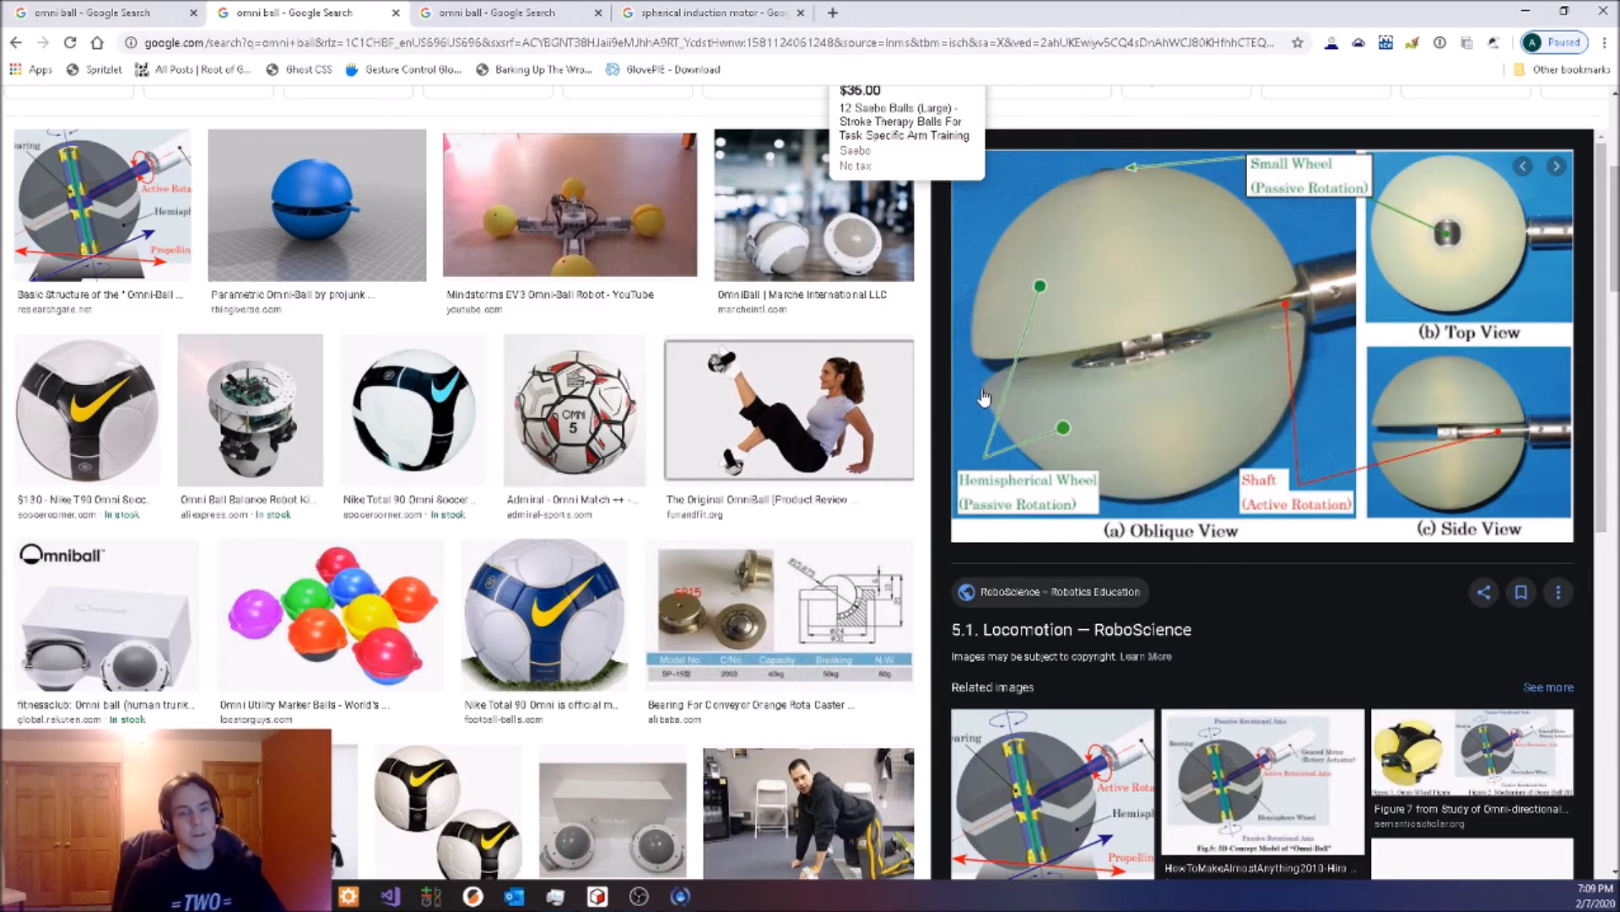
mouse_move(1087, 348)
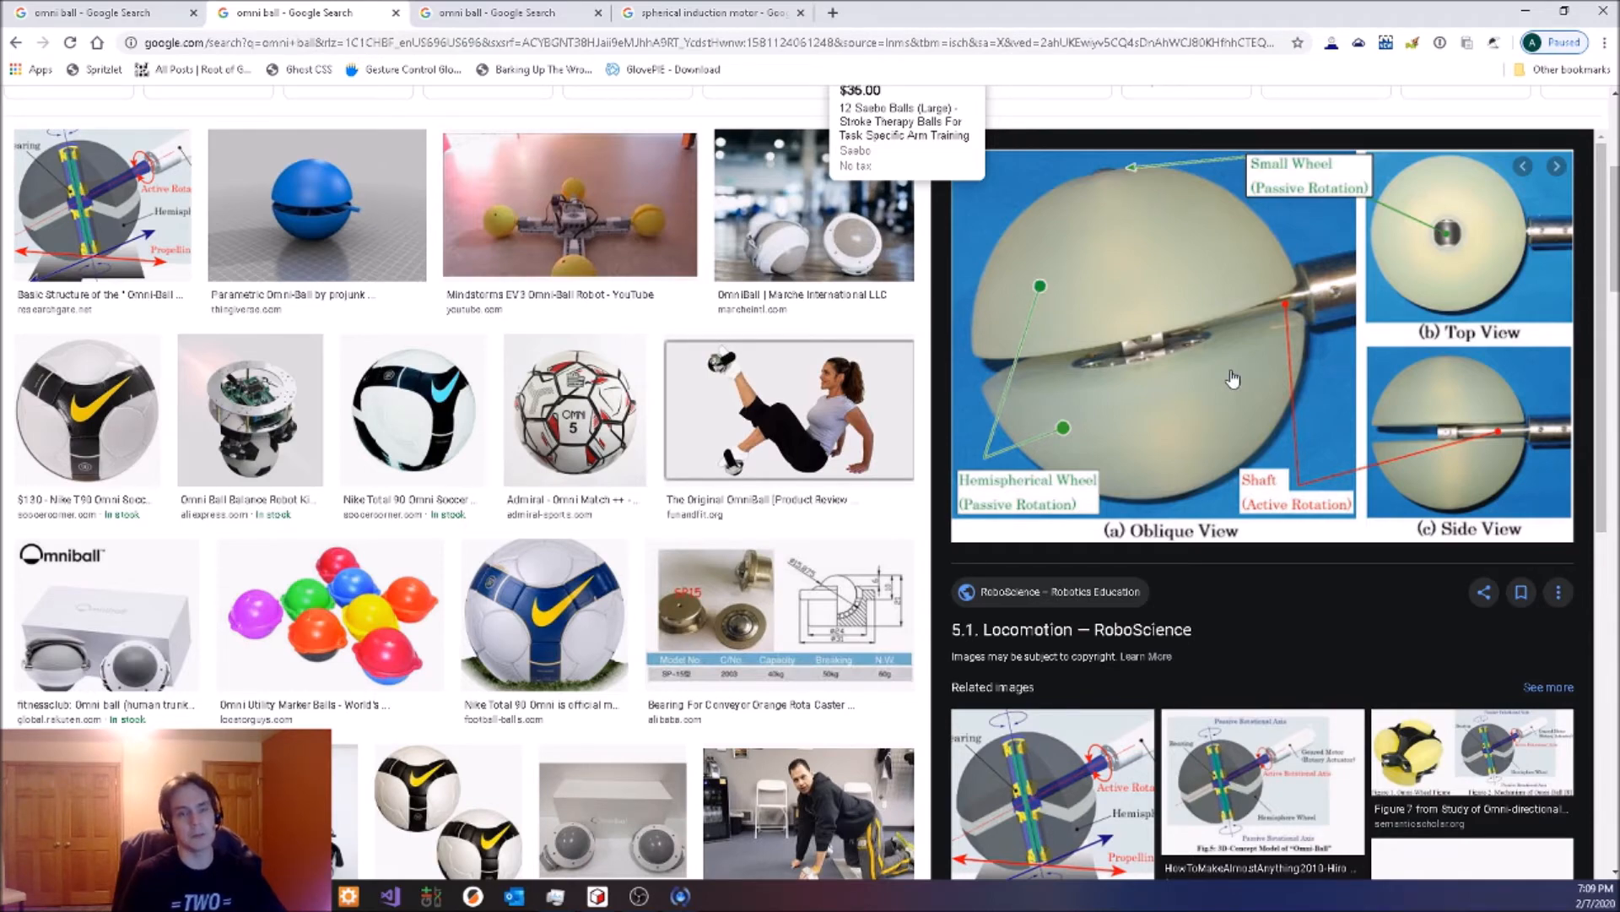
- Show the RoboScience omni-ball locomotion diagram in the Google Images preview panel
left_click(564, 203)
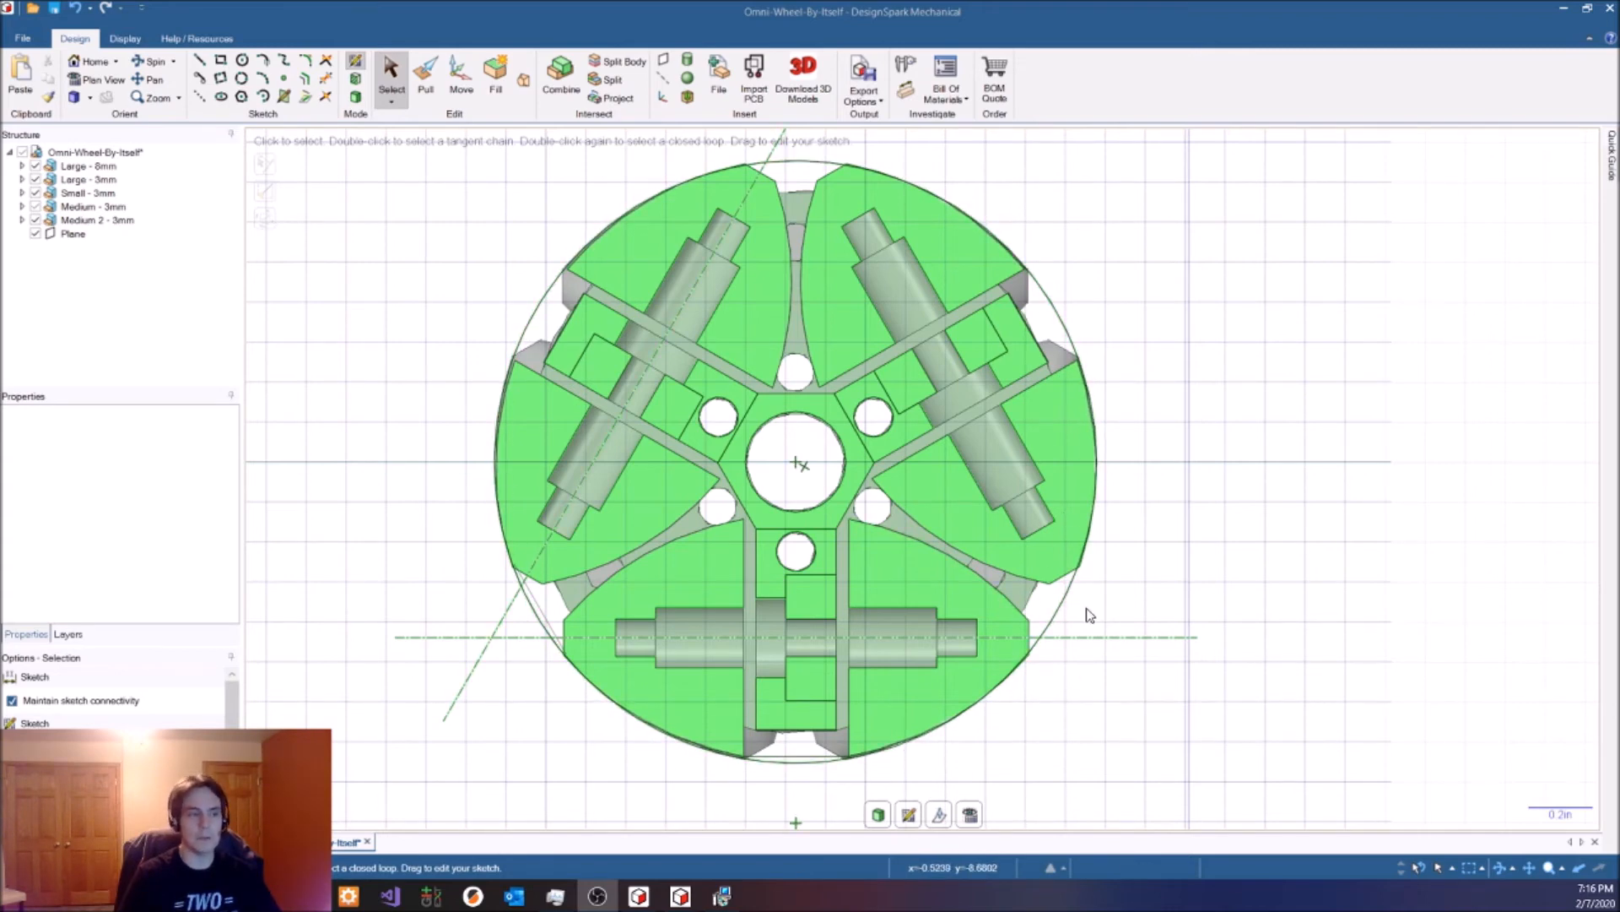
mouse_move(782, 778)
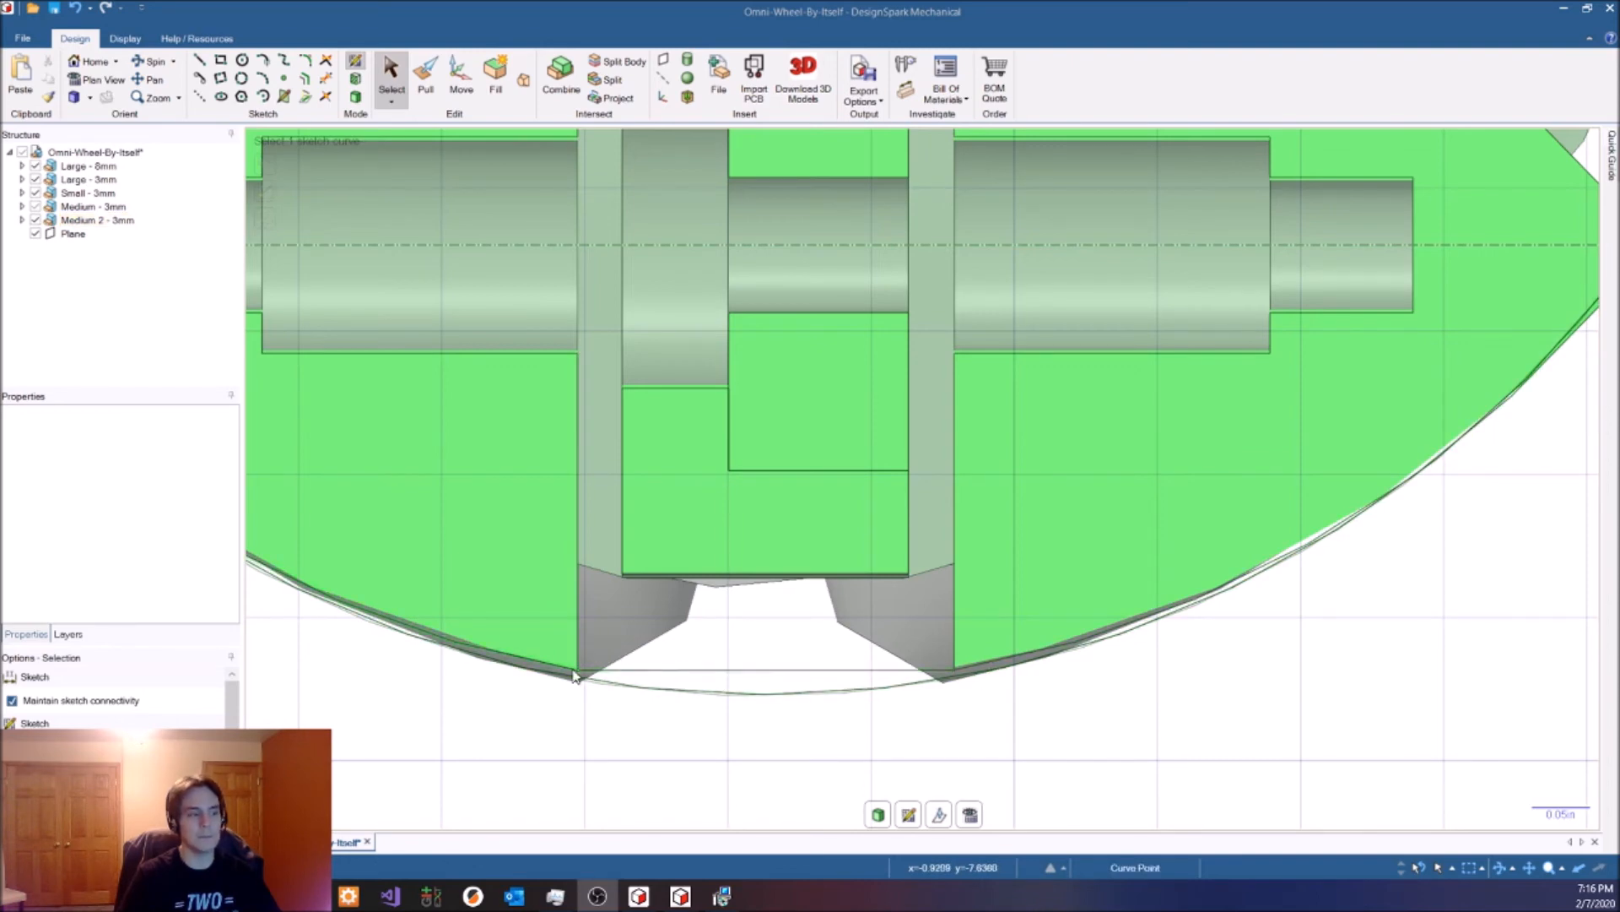
mouse_move(543, 689)
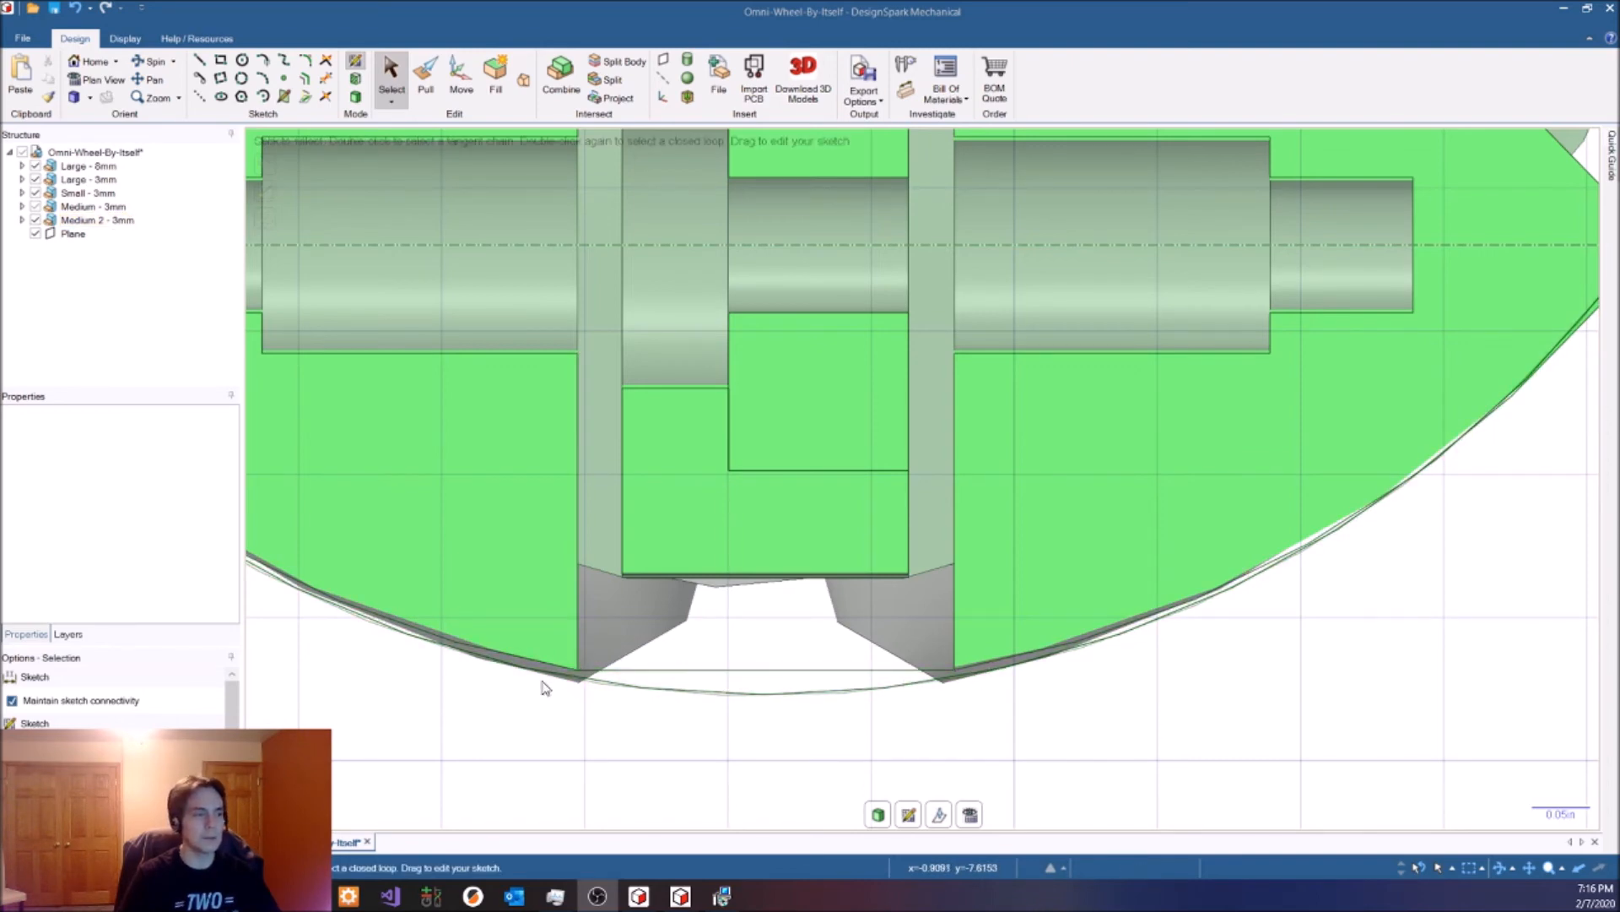
left_click(648, 693)
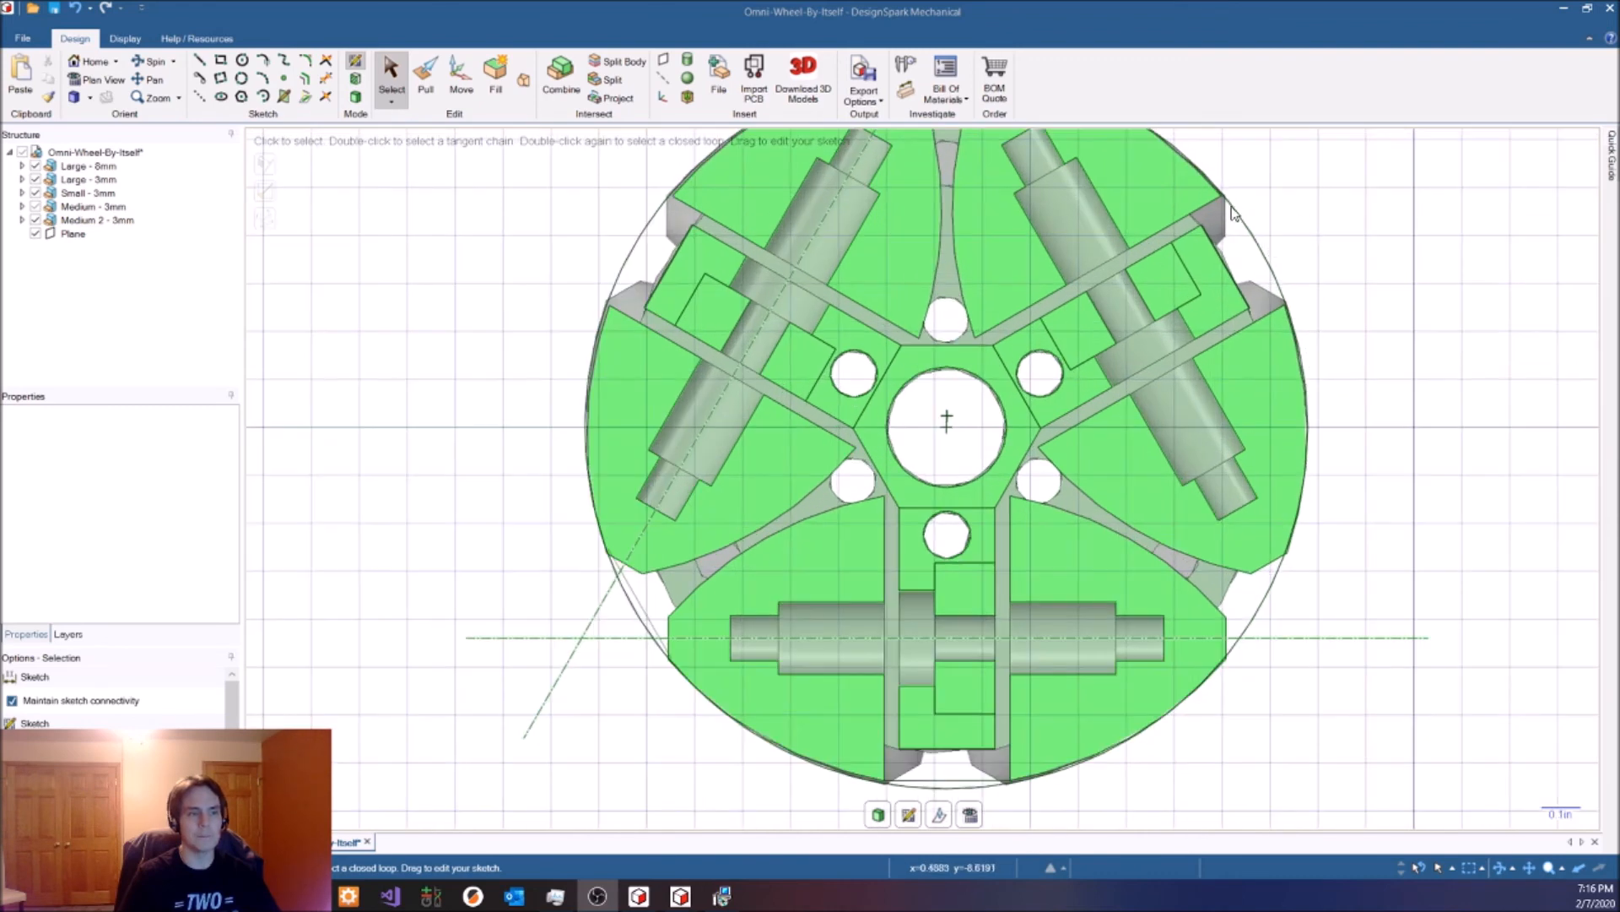
left_click(1212, 187)
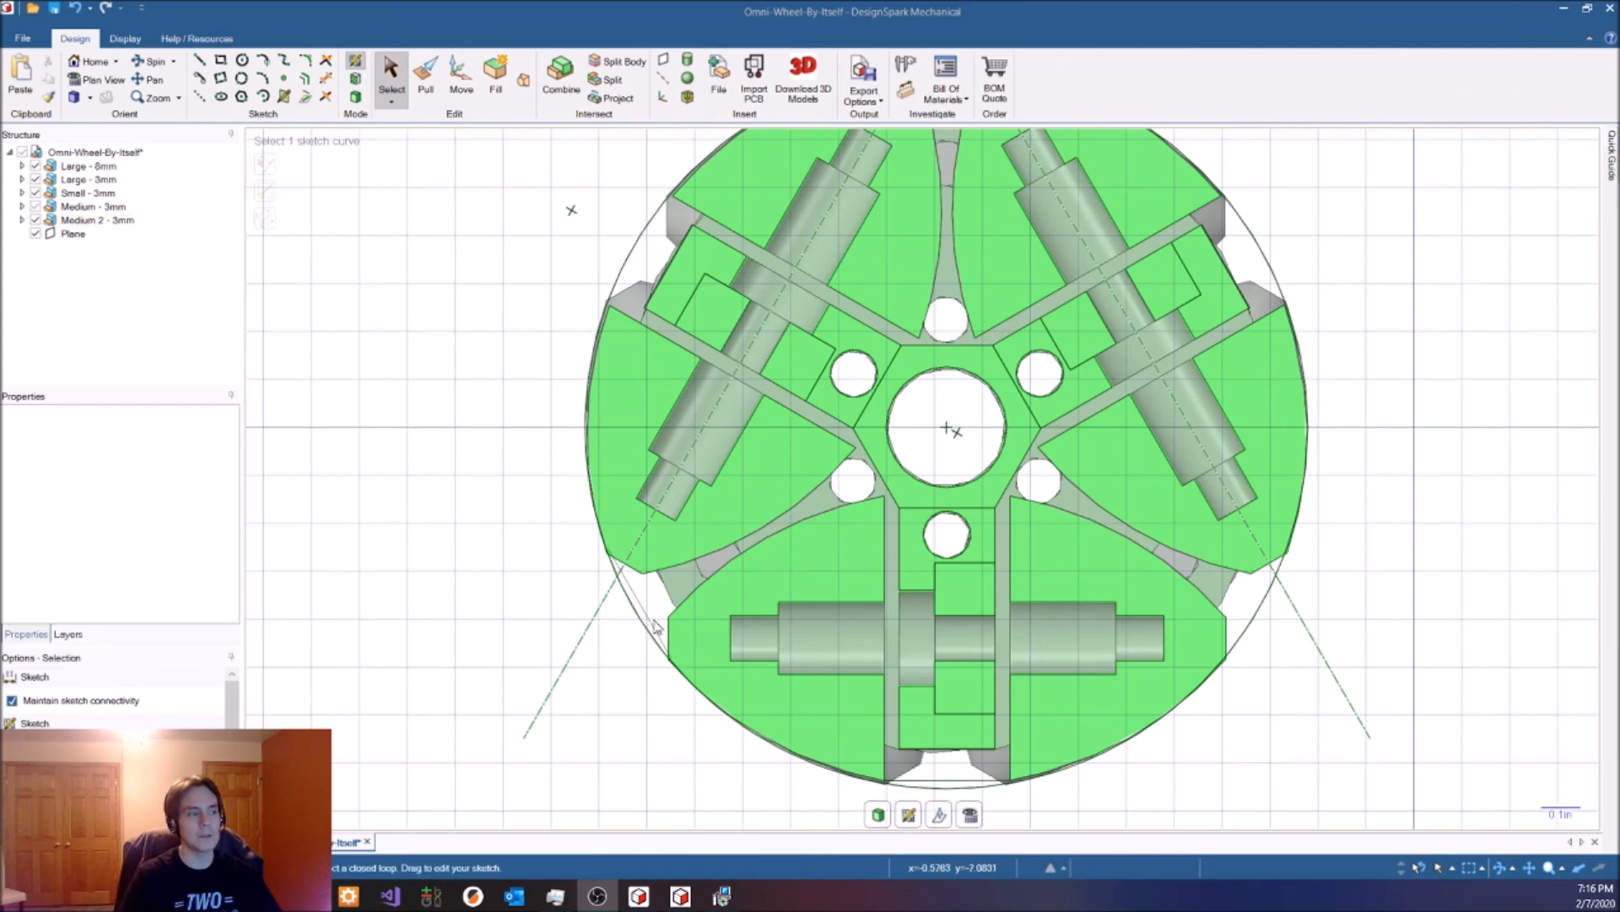
mouse_move(648, 252)
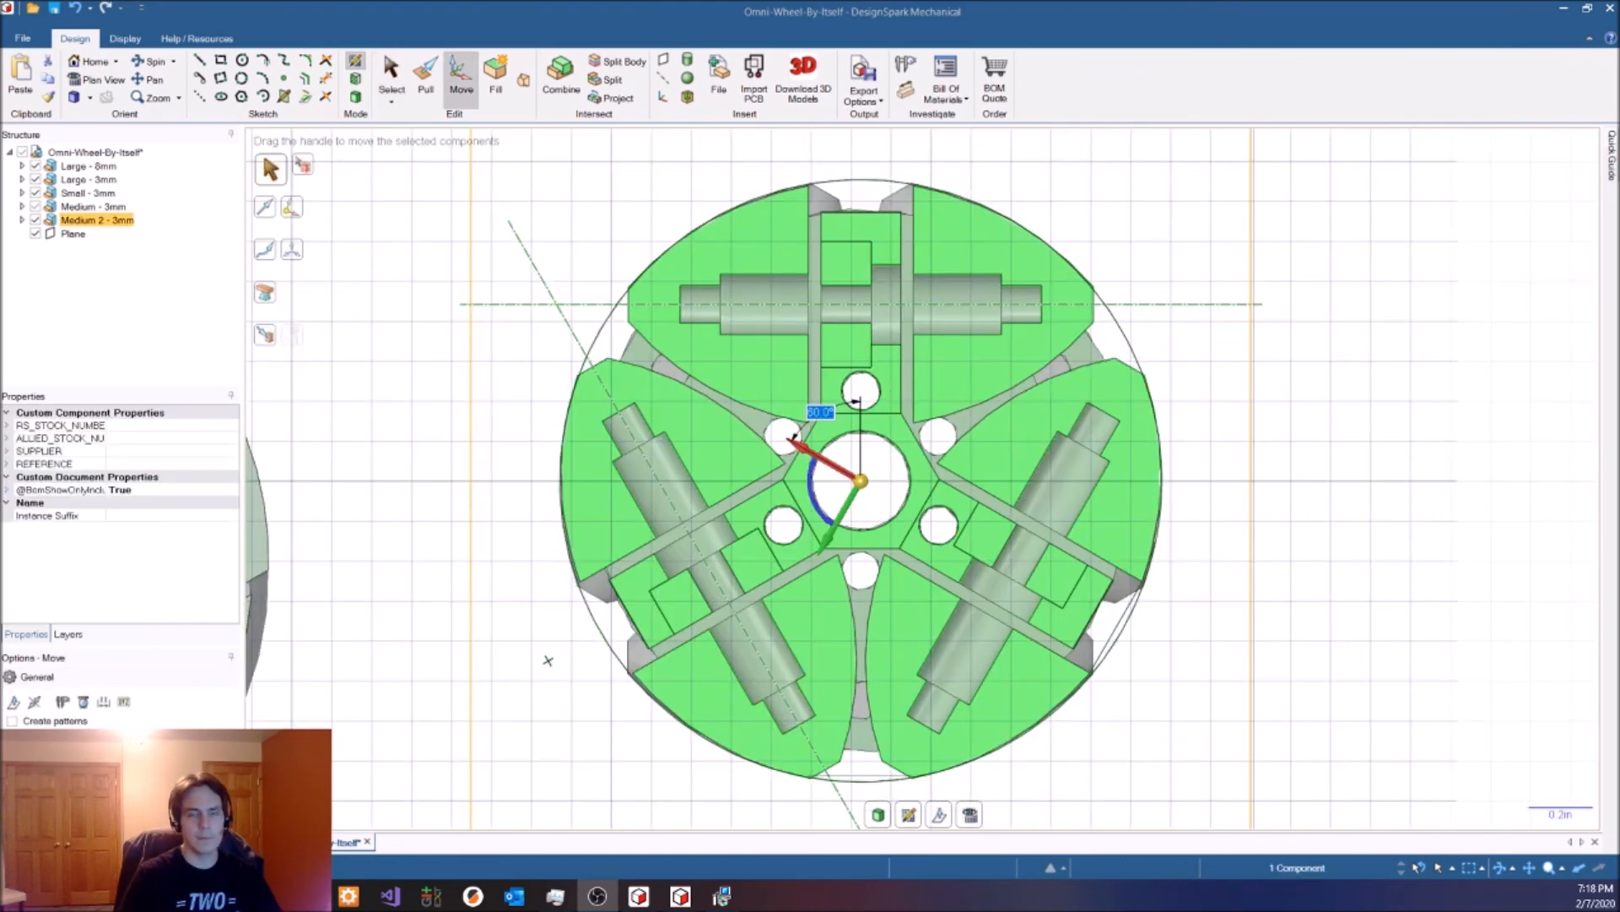
mouse_move(1594, 638)
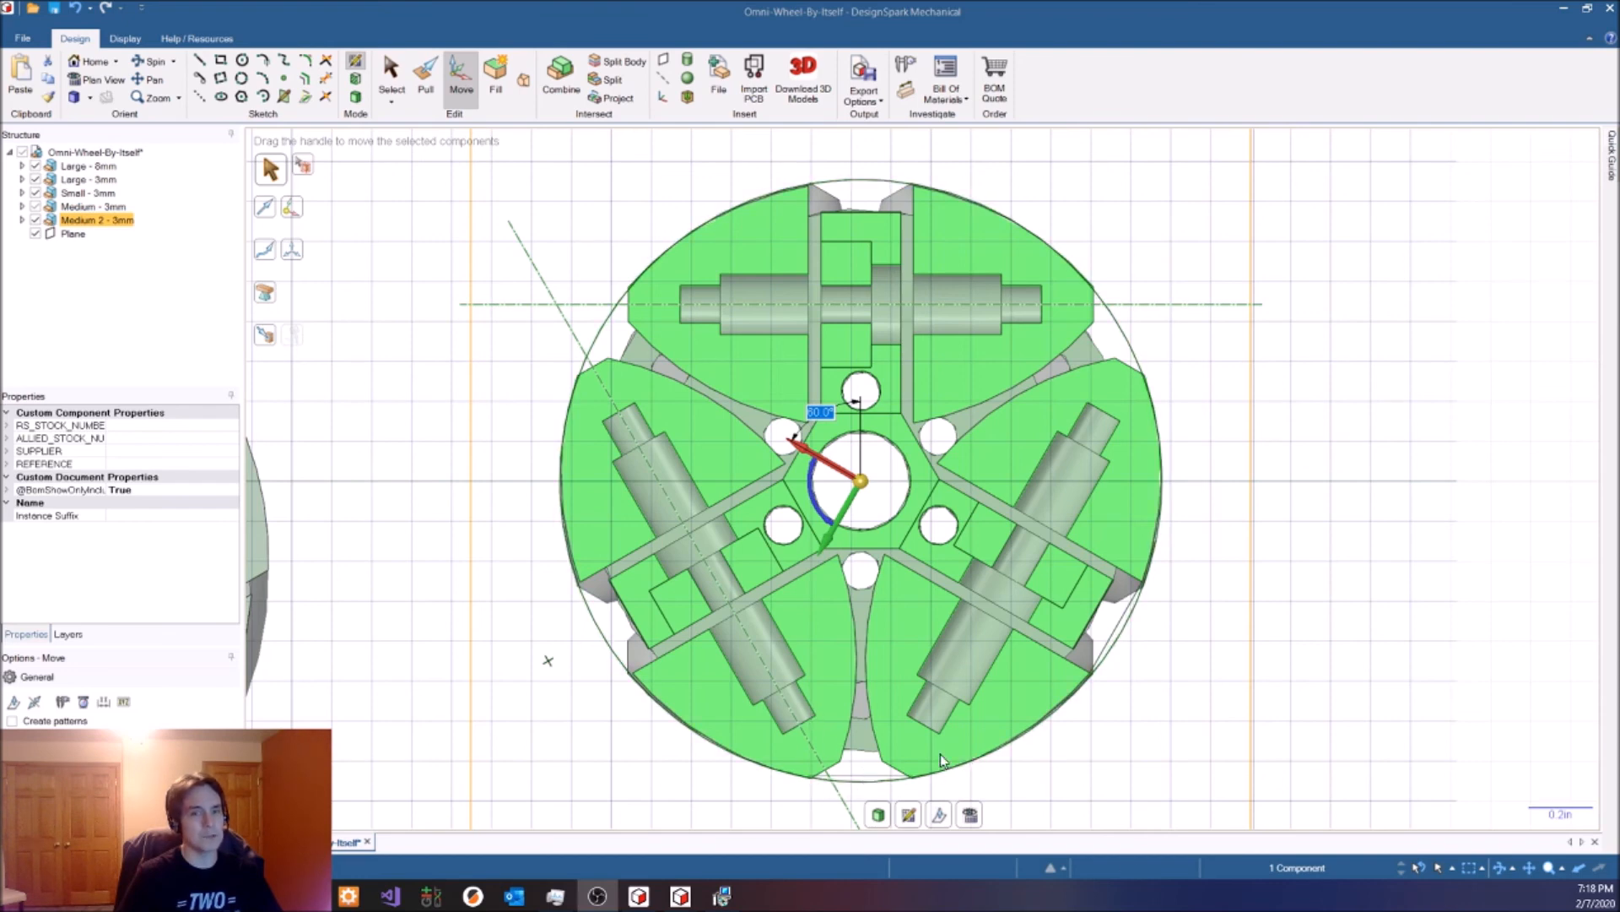
mouse_move(833, 759)
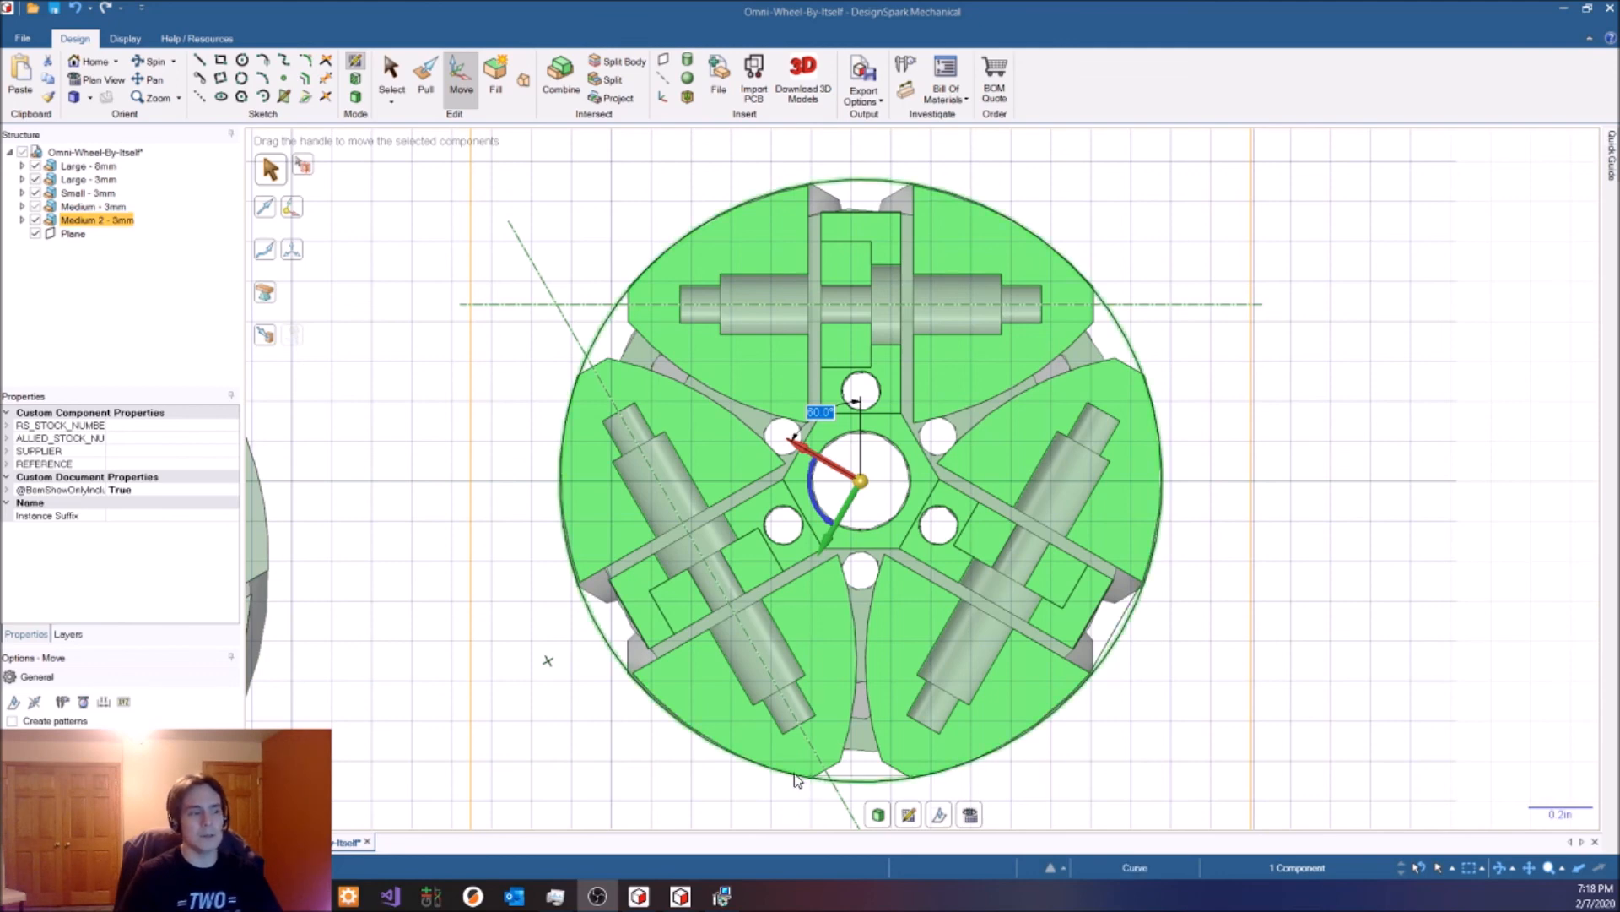
mouse_move(898, 775)
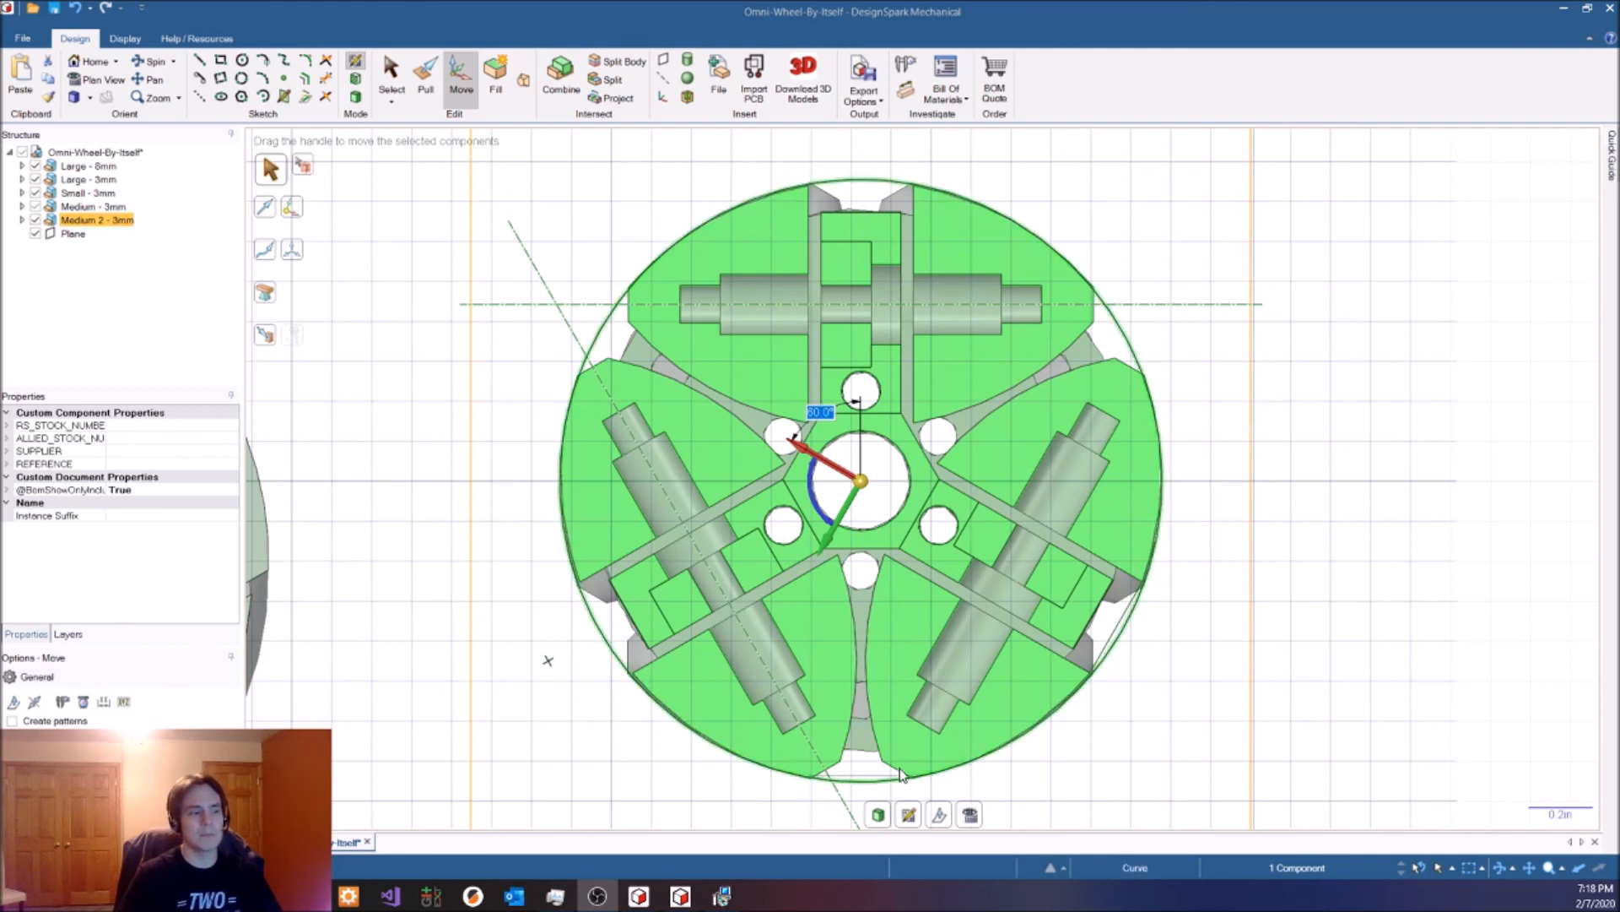